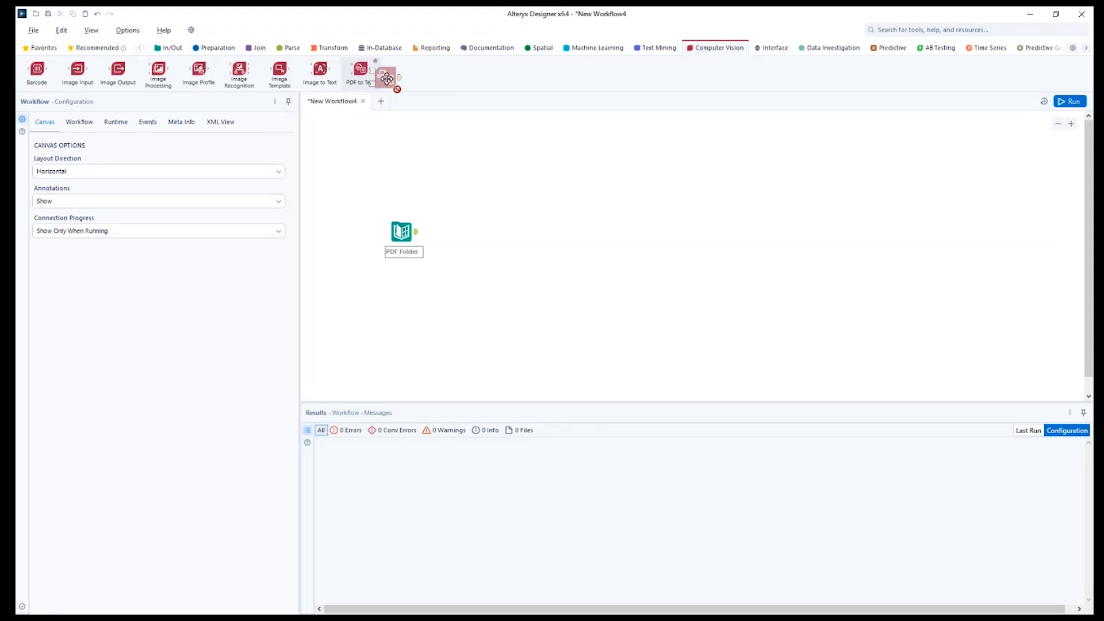
Step: Place a PDF to Text tool on the canvas just right of the PDF Folder tool
left_click_drag(360, 70, 527, 192)
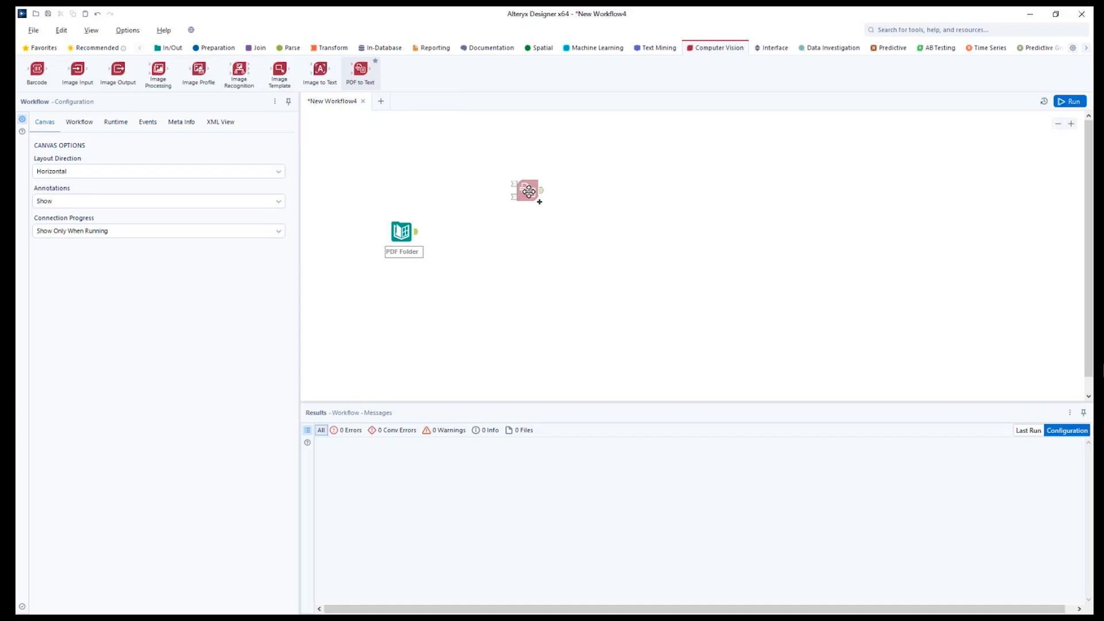
left_click_drag(527, 192, 544, 246)
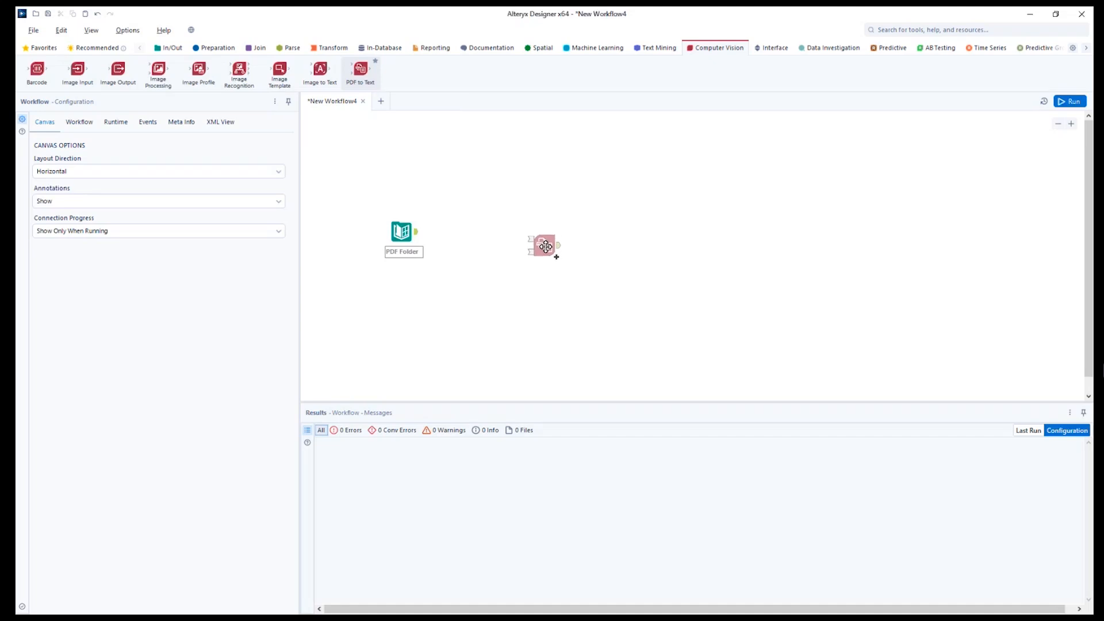
left_click_drag(544, 245, 514, 248)
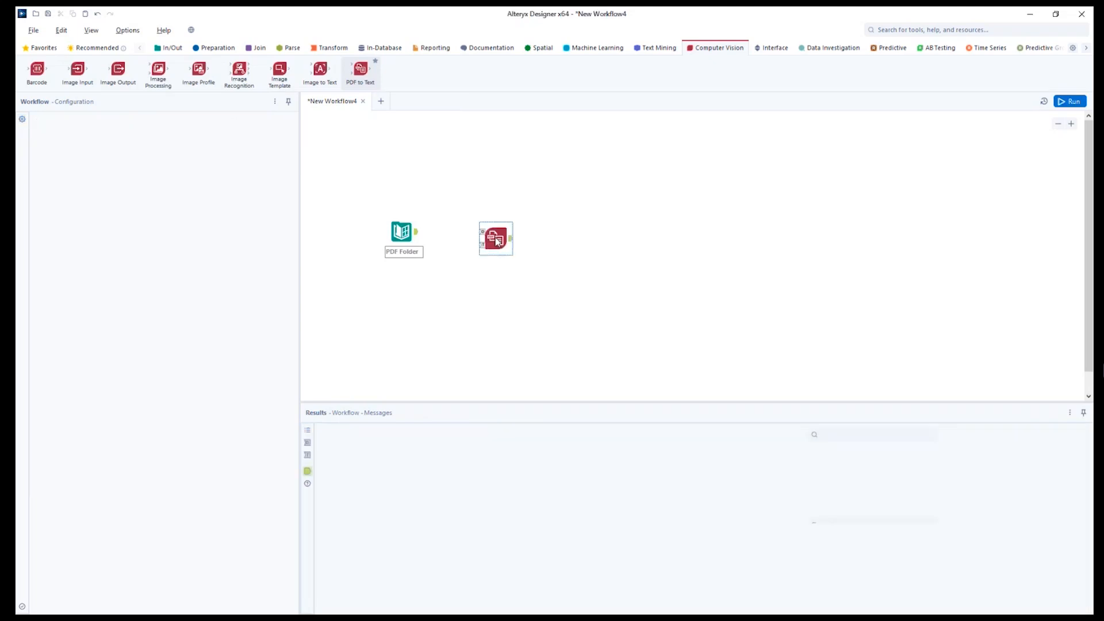
Step: Select the PDF to Text tool to show its configuration options
left_click(495, 238)
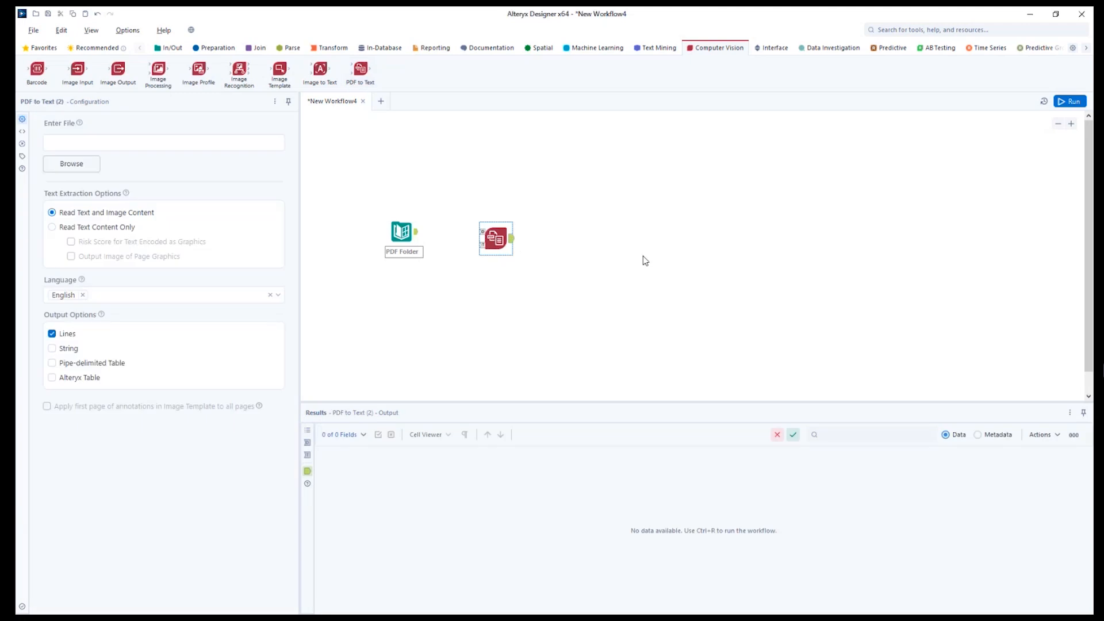
mouse_move(629, 268)
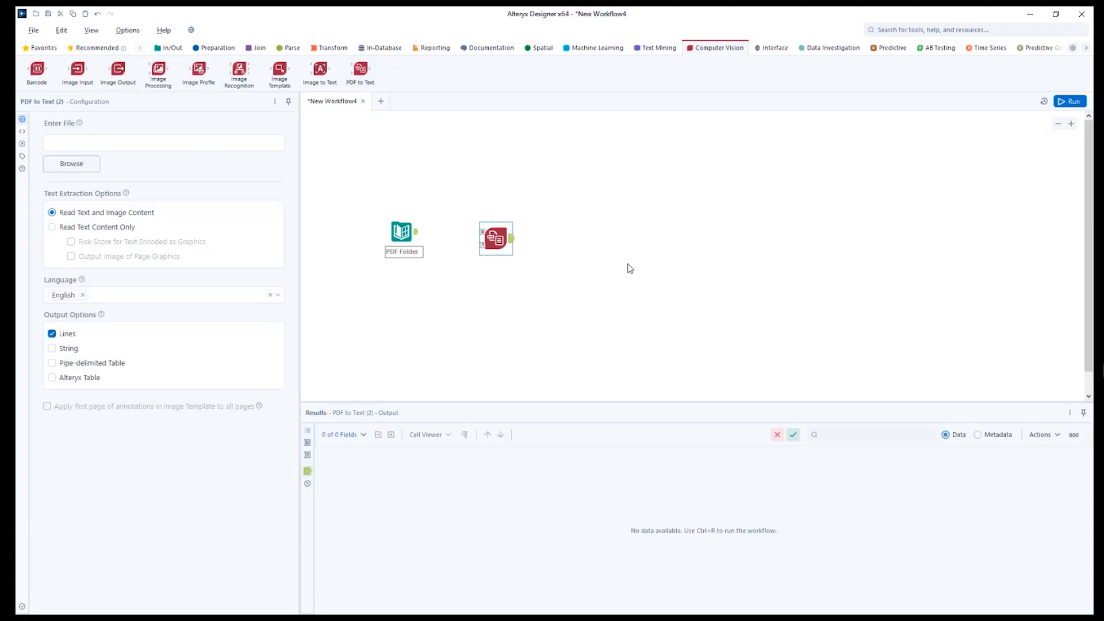
mouse_move(532, 339)
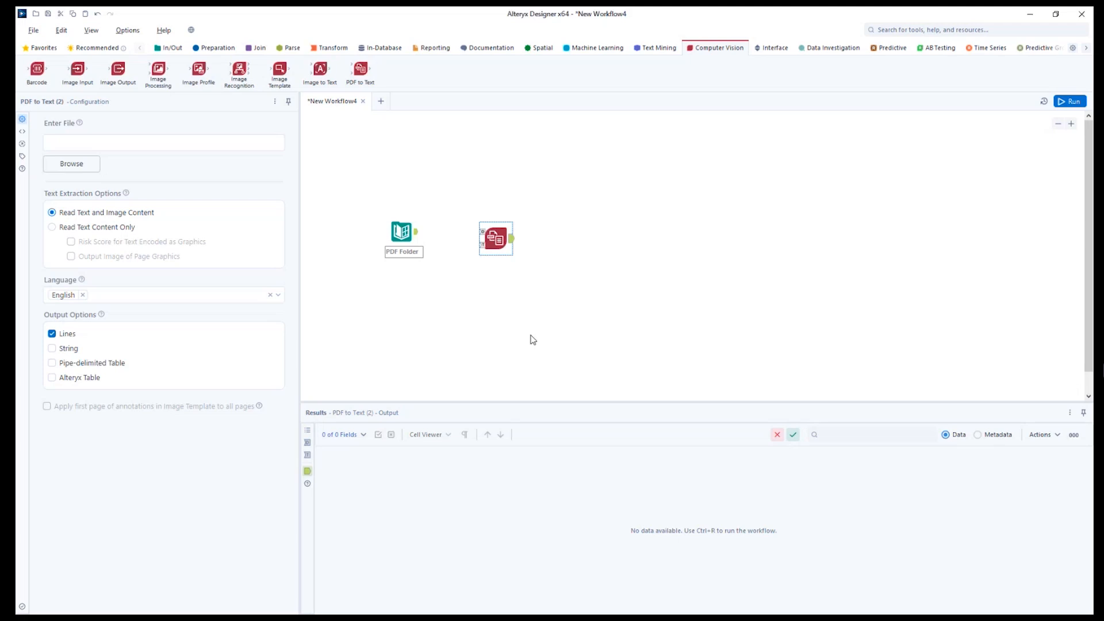
mouse_move(530, 338)
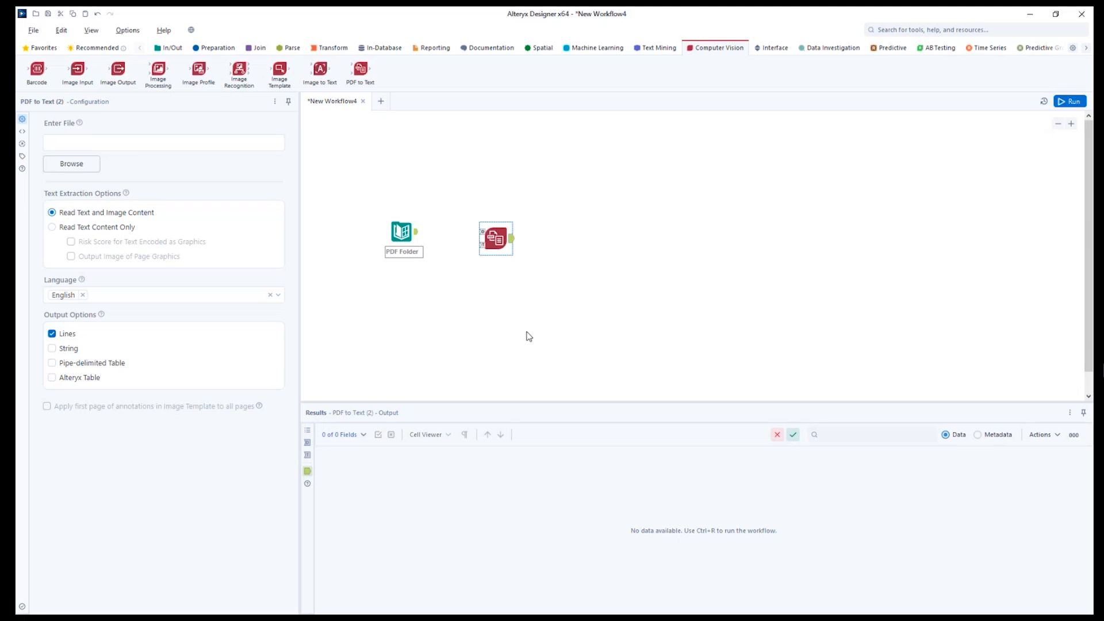
mouse_move(532, 337)
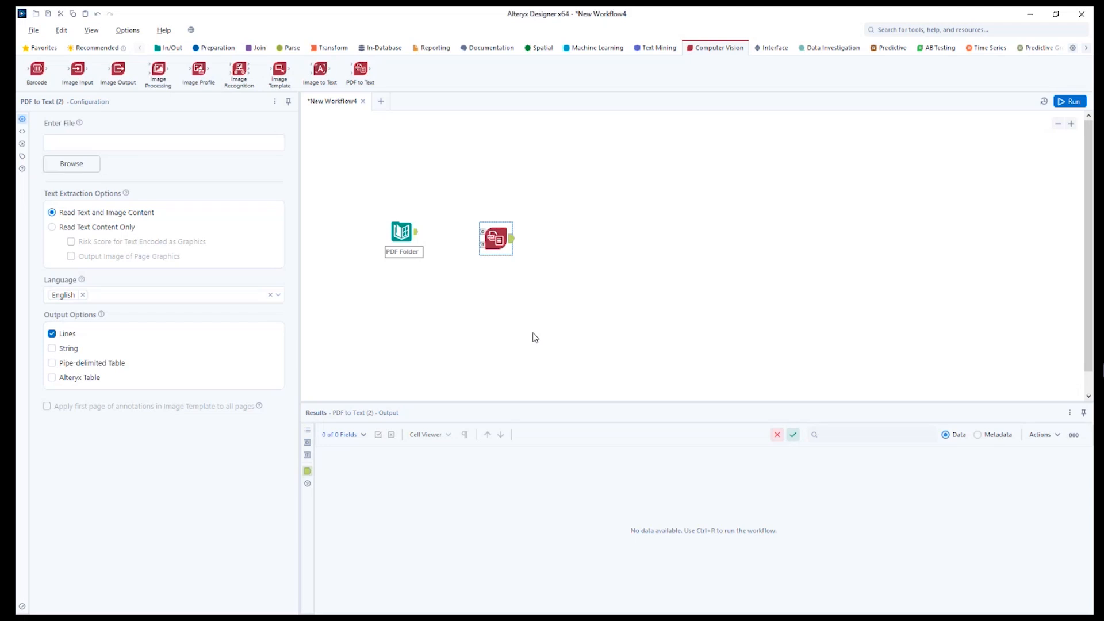
mouse_move(450, 244)
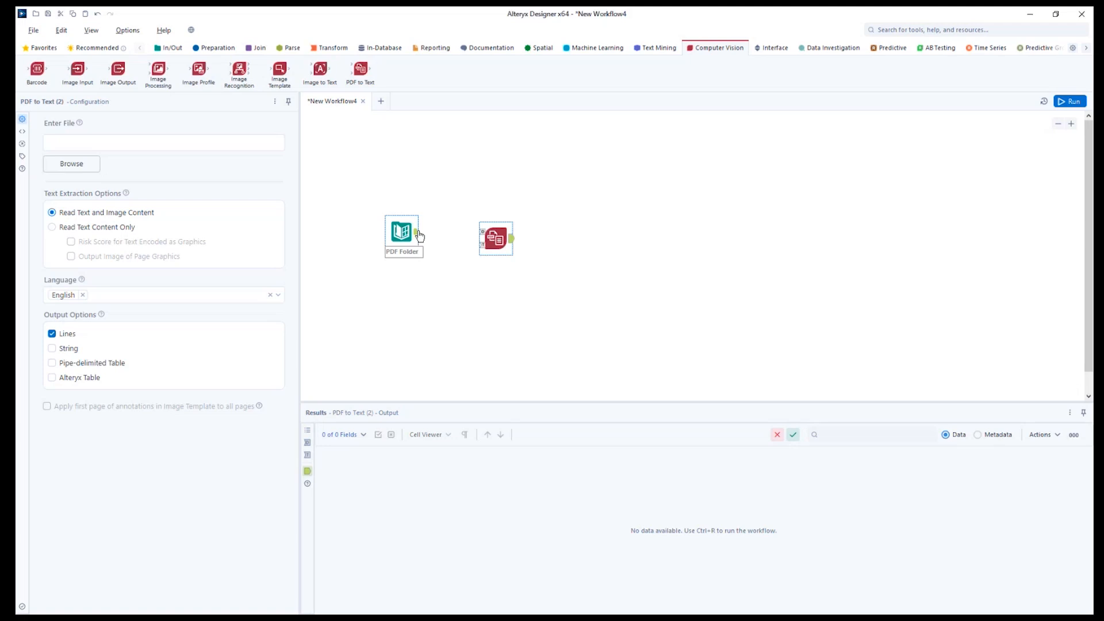
mouse_move(417, 232)
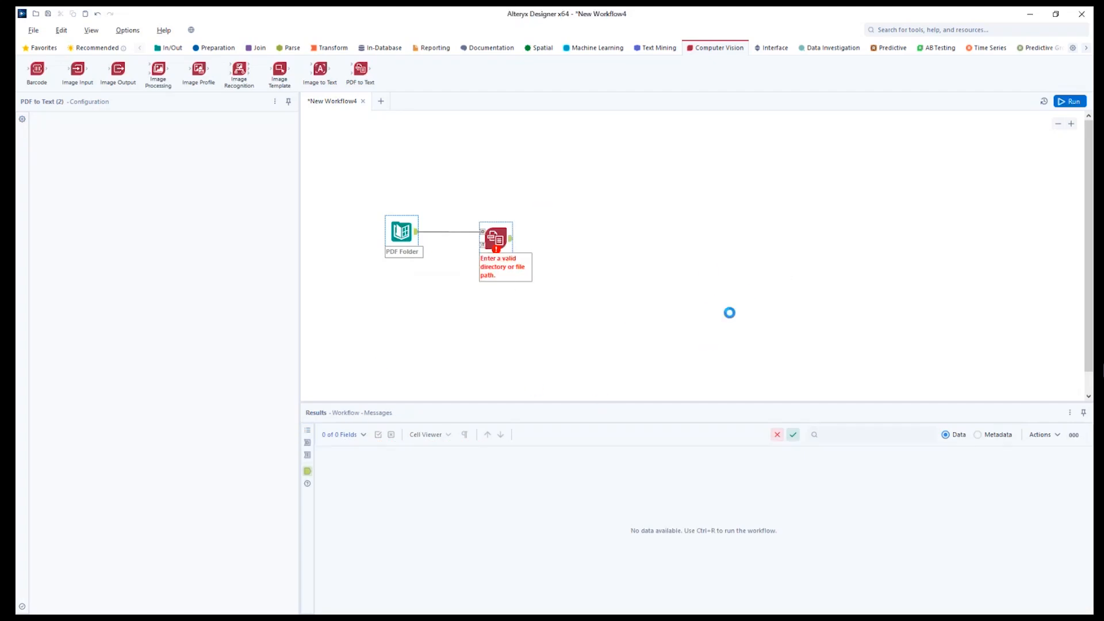
Step: Configure PDF to Text with FullPath paths, Read Text Content Only, and Lines output off
left_click(497, 238)
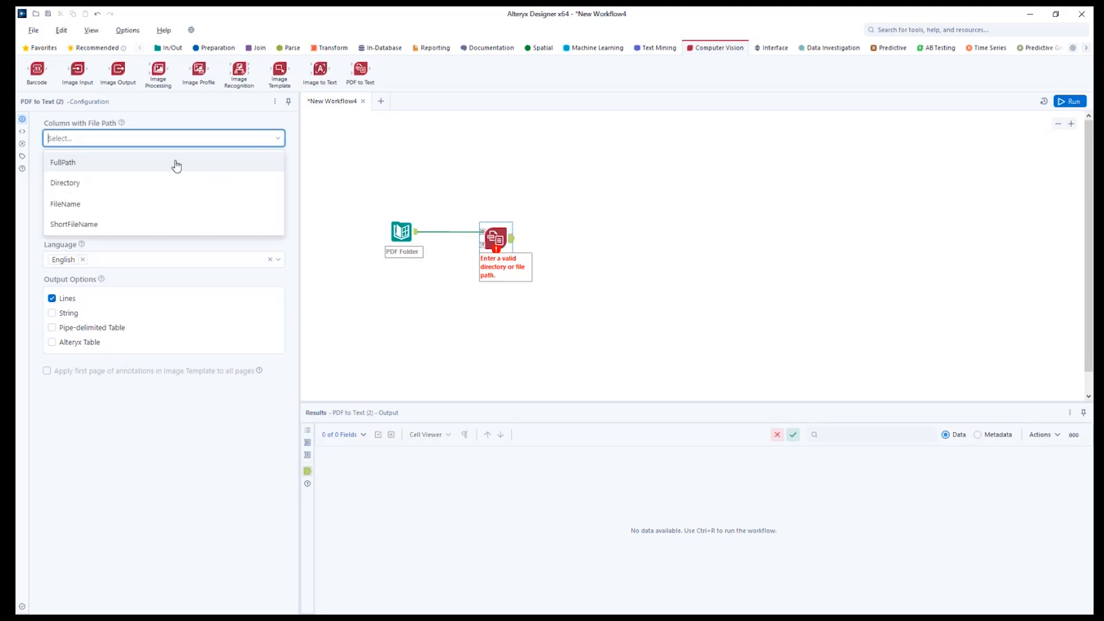
left_click(62, 163)
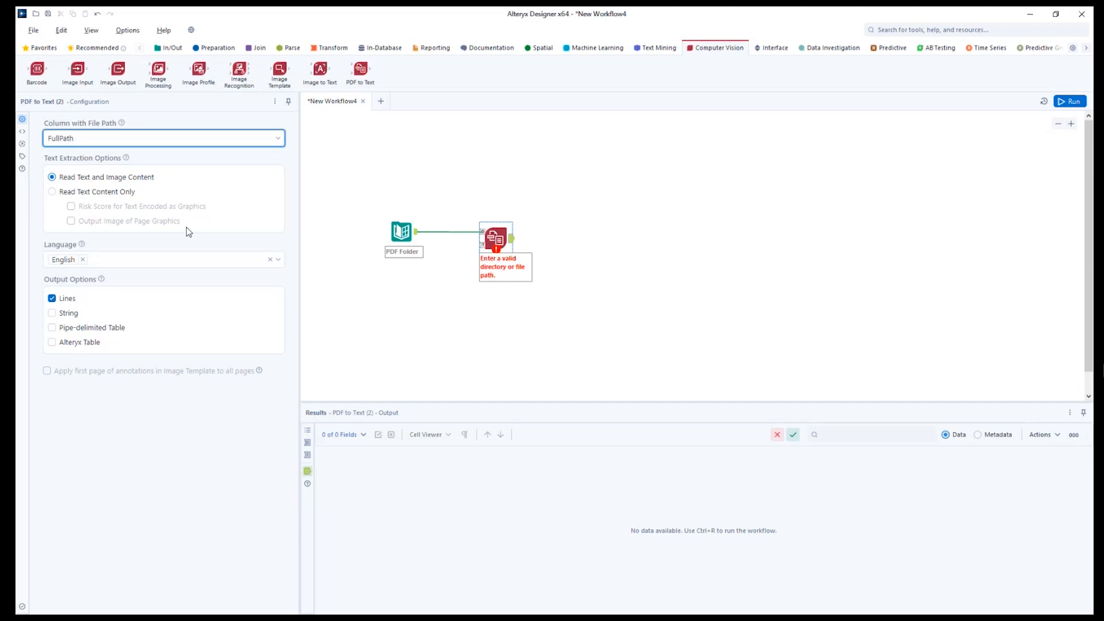
left_click(51, 192)
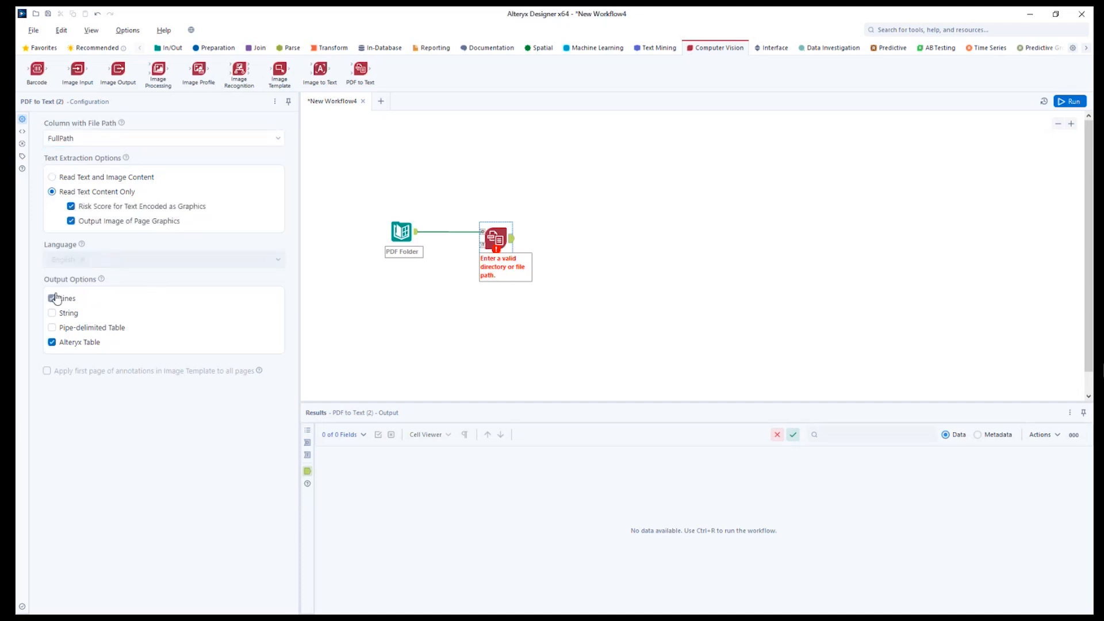
left_click(52, 298)
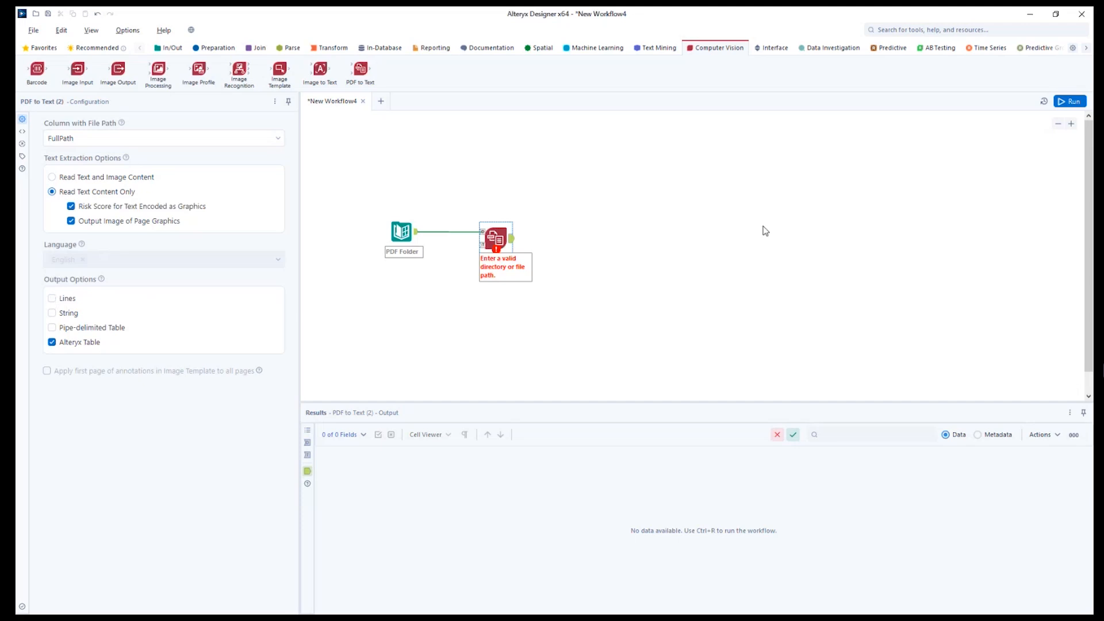
mouse_move(1070, 101)
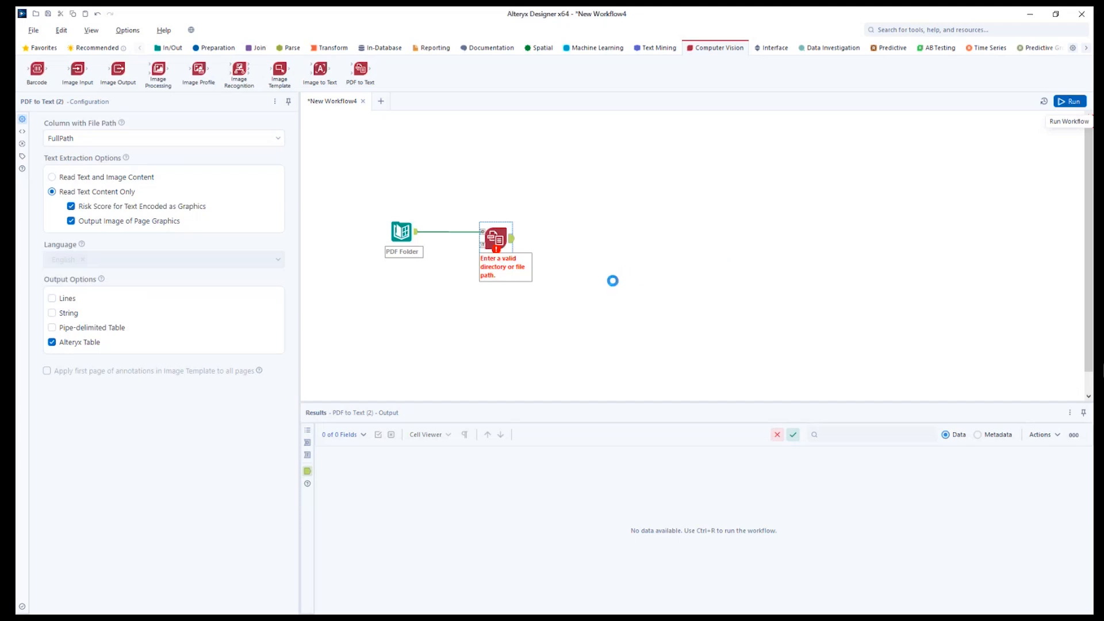
Step: Run the workflow so PDF Folder feeds the nine invoice PDFs into PDF to Text
left_click(1070, 101)
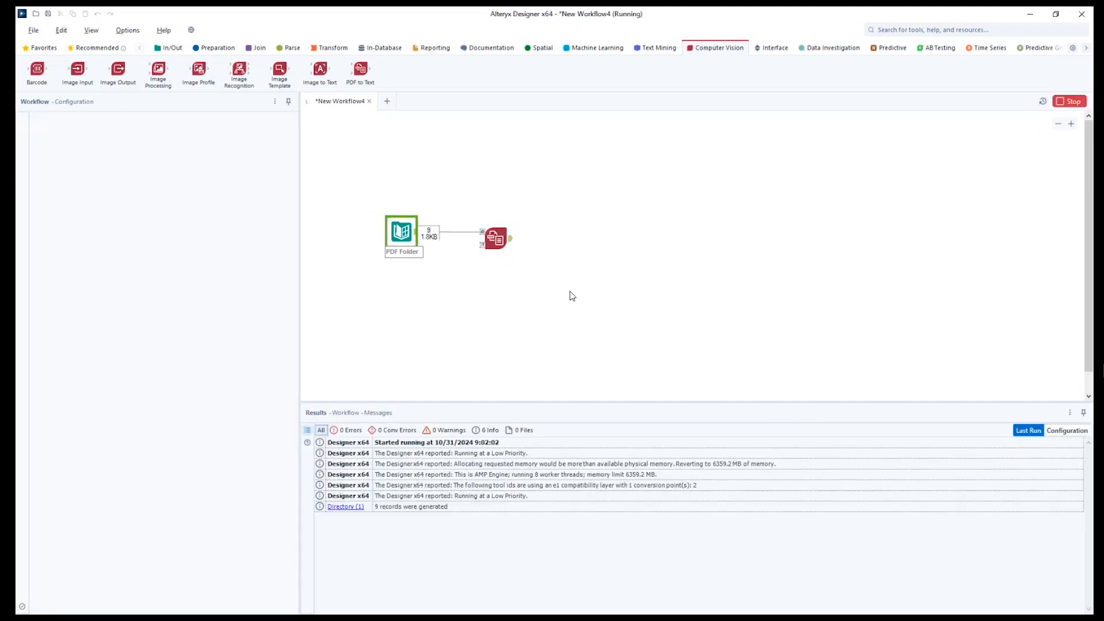
mouse_move(555, 291)
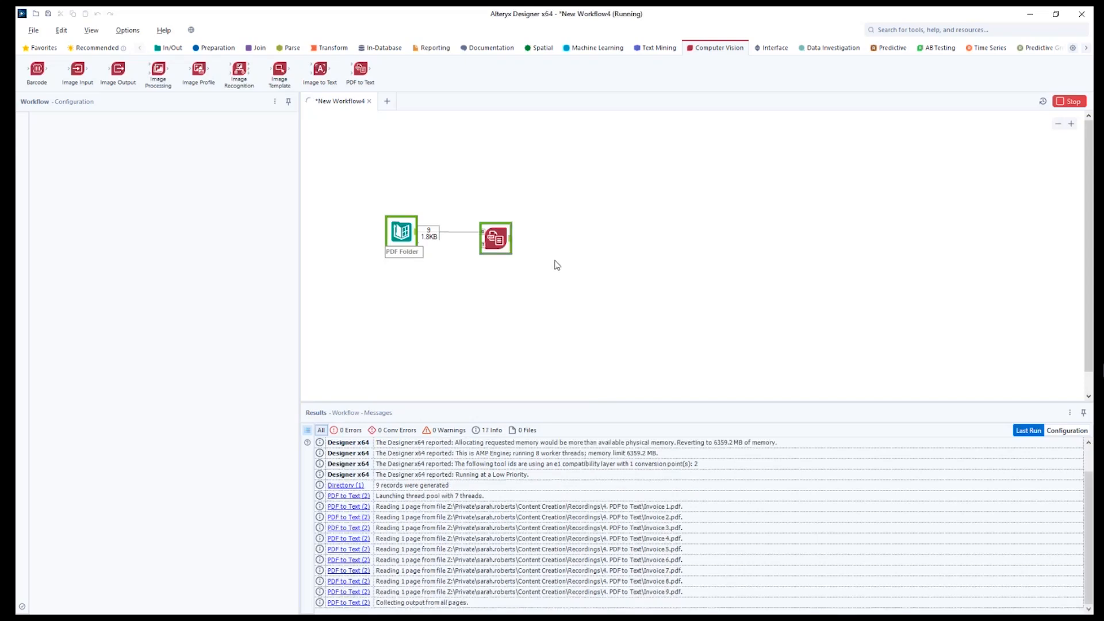
mouse_move(575, 277)
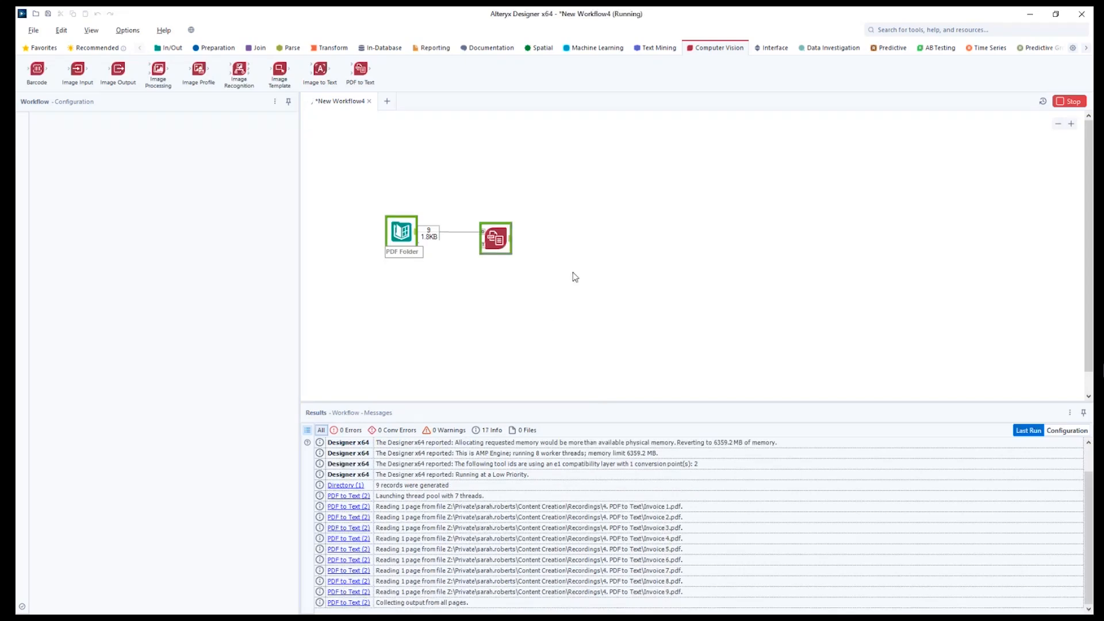
mouse_move(620, 301)
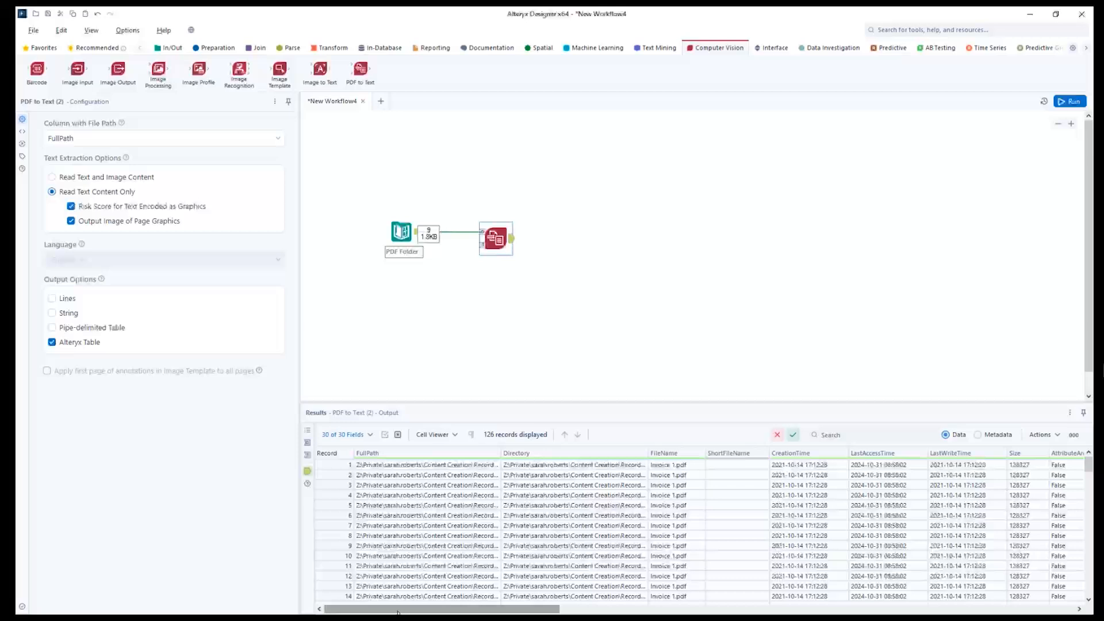
scroll("right", 3)
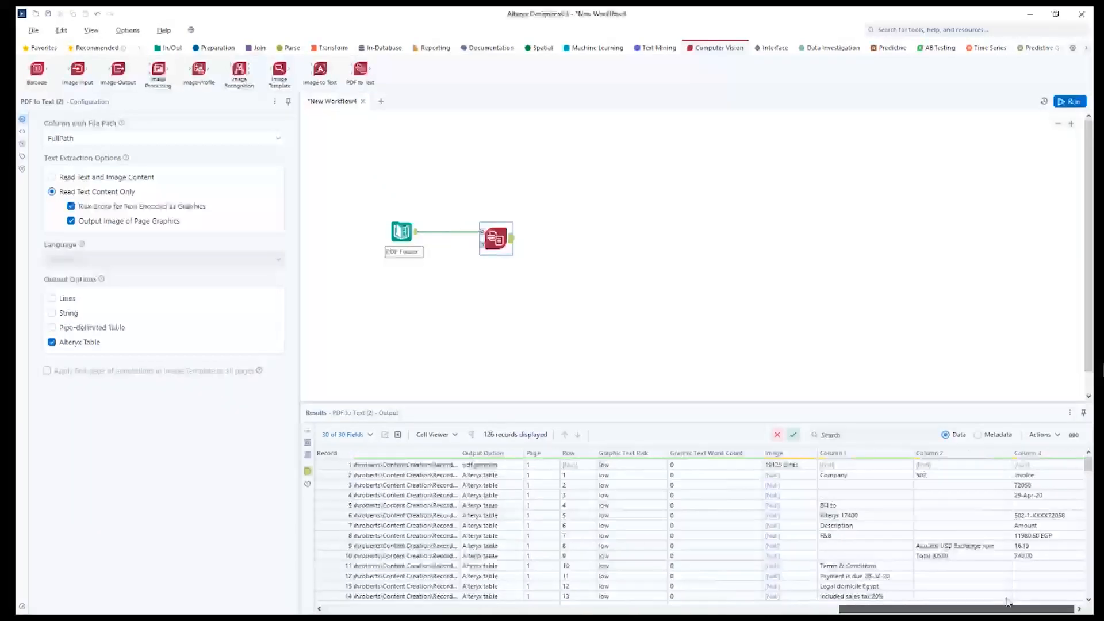
scroll("down", 3)
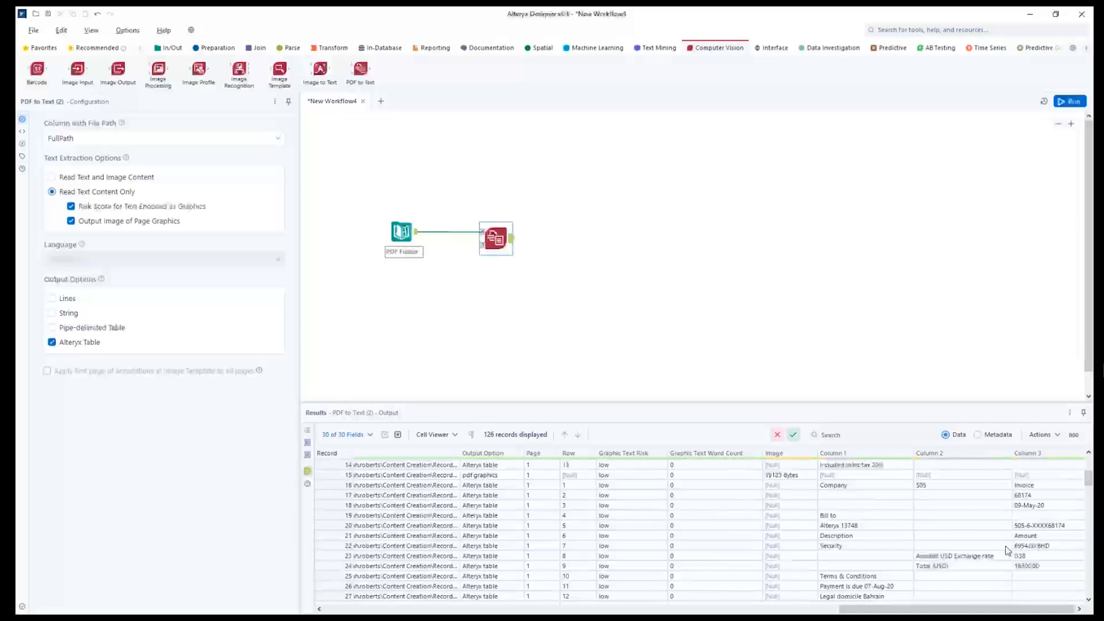